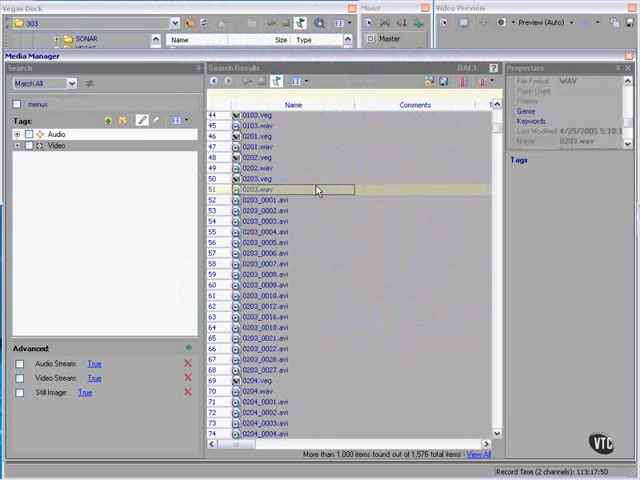
Step: Create a 'menus' tag on clip 0203_0001.avi and filter results to it
left_click(265, 200)
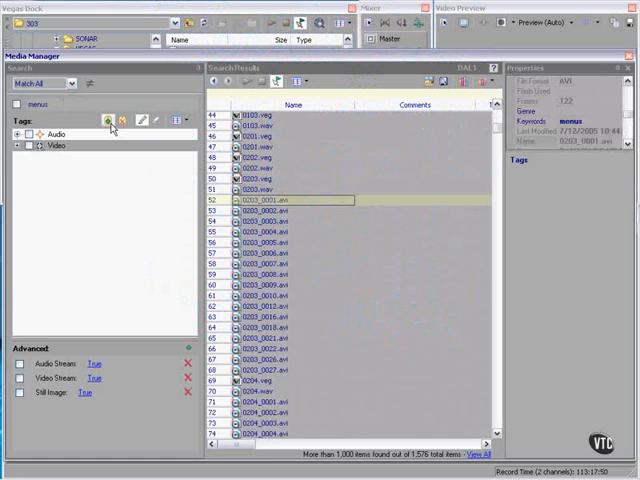
left_click(104, 119)
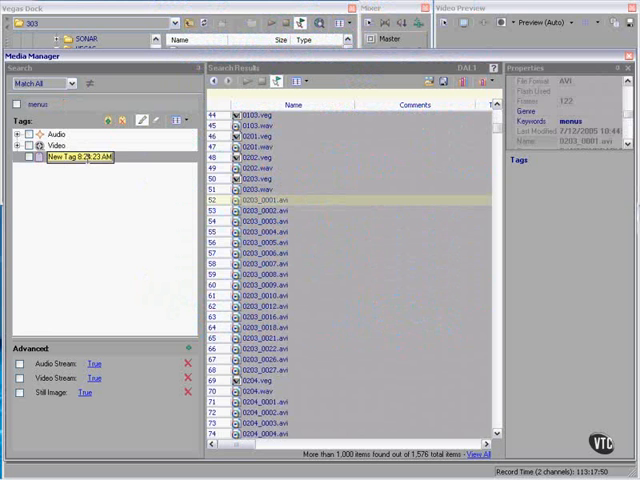
type("menu")
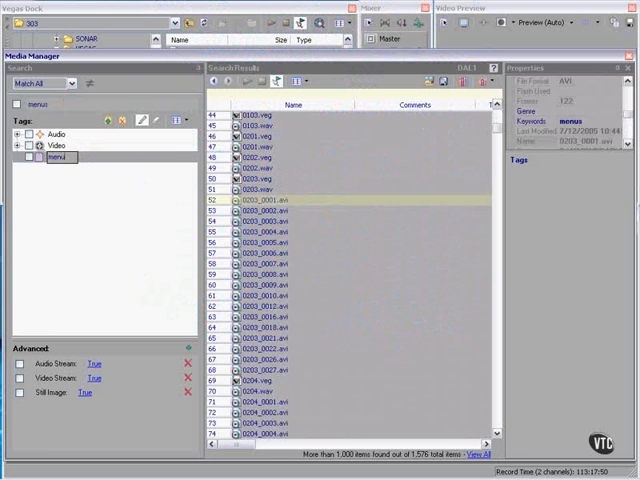
left_click(55, 157)
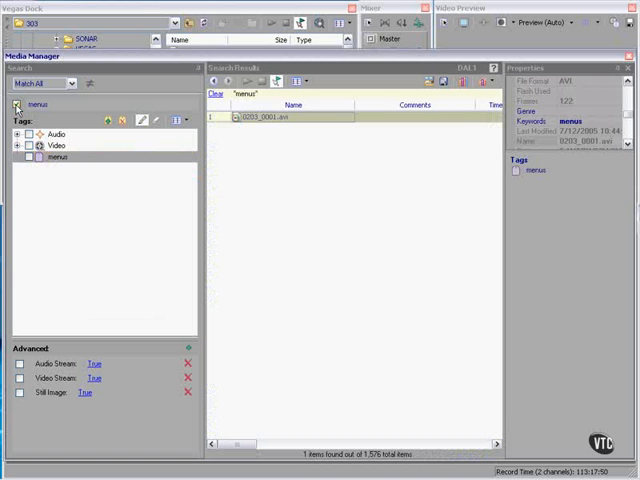
Step: Toggle the Match option so the search excludes items matching 'menus'
left_click(17, 104)
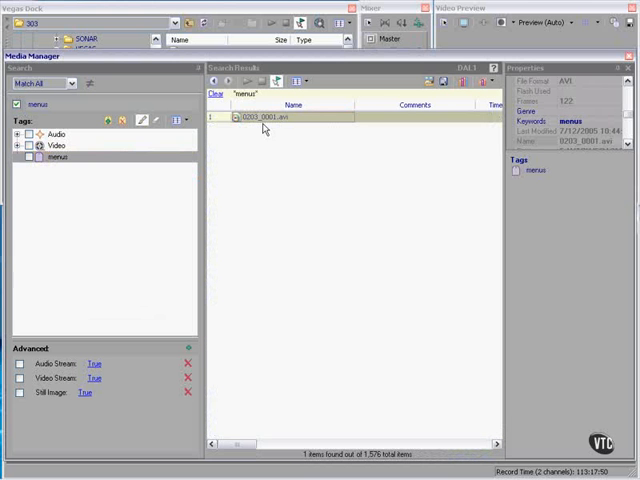
mouse_move(278, 123)
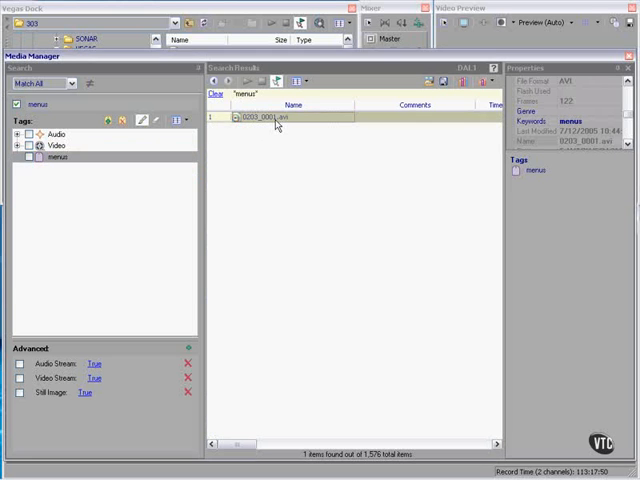
left_click(18, 133)
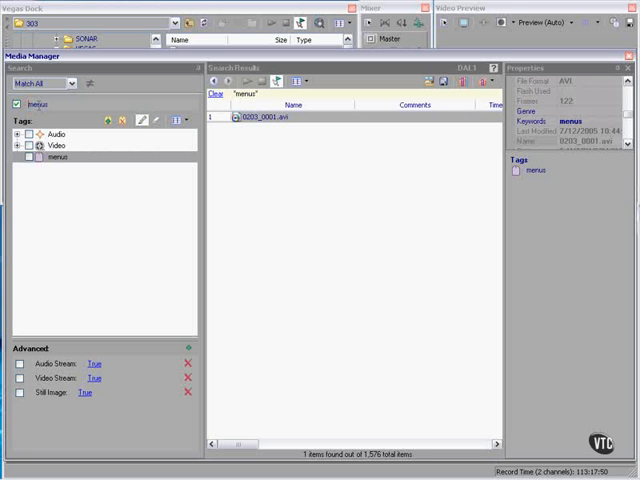
mouse_move(110, 134)
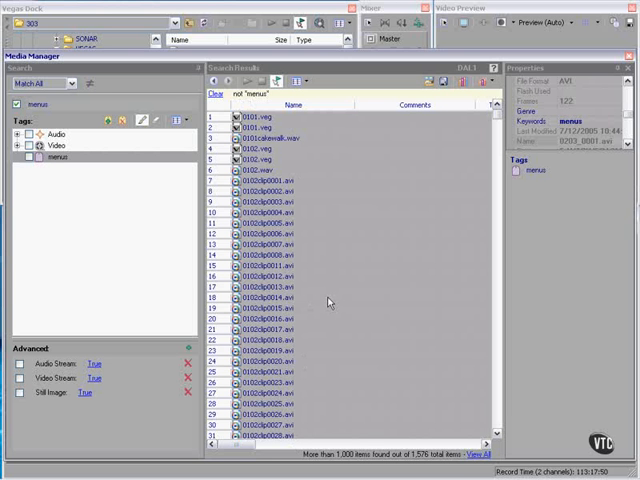
Step: Switch the menus tag filter on and back off to show all 1,576 items
left_click(30, 157)
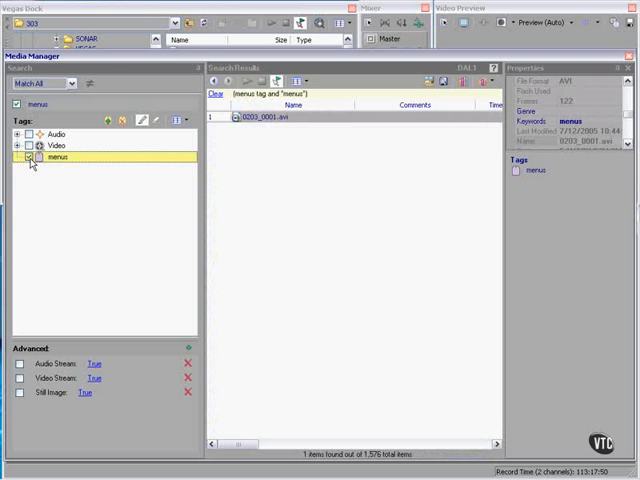
left_click(30, 157)
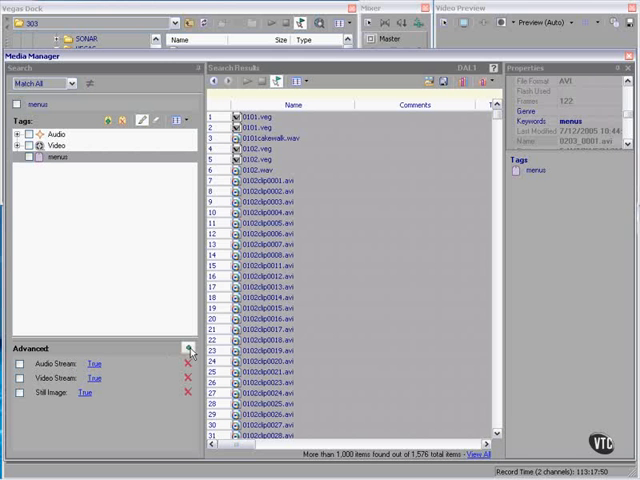
Step: Add an advanced Keywords criterion matching 'menus', returning only 0203_0001.avi
left_click(187, 348)
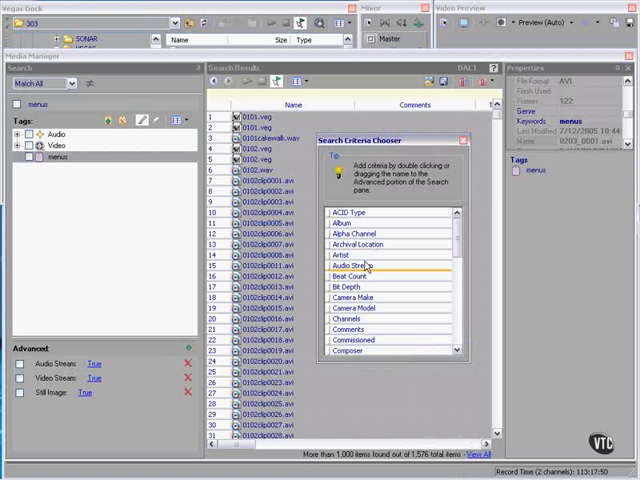
mouse_move(367, 272)
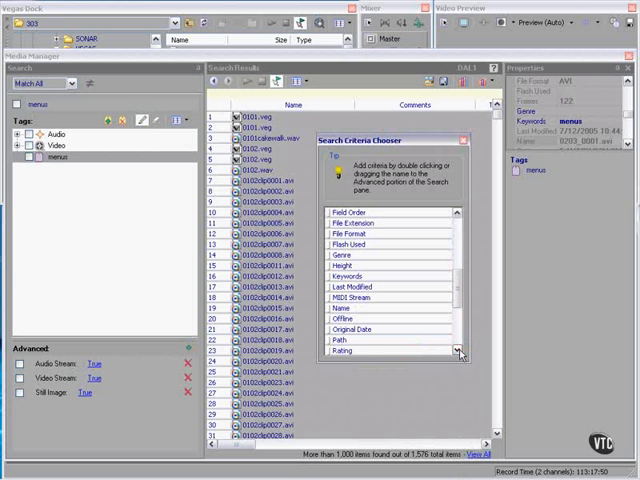
double_click(349, 276)
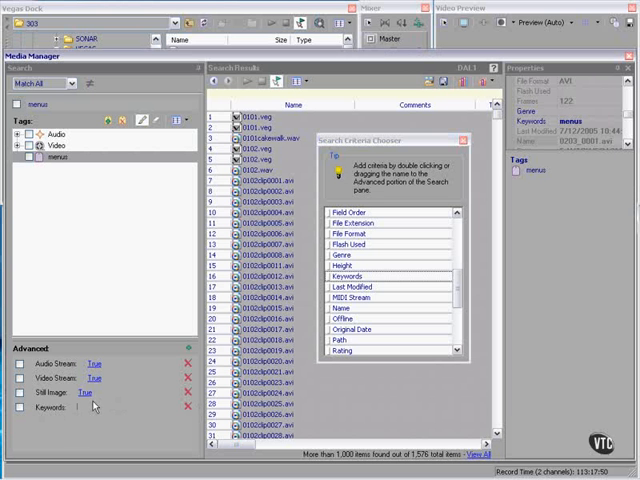
type("menus")
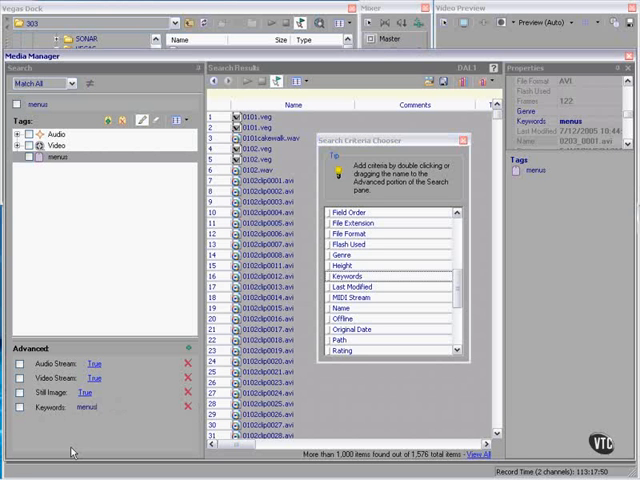
left_click(19, 407)
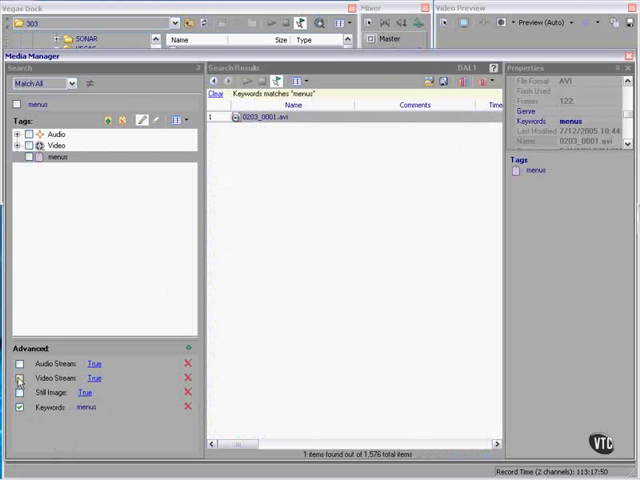
Step: Add Video Stream = True and Audio Stream = True advanced criteria
left_click(18, 378)
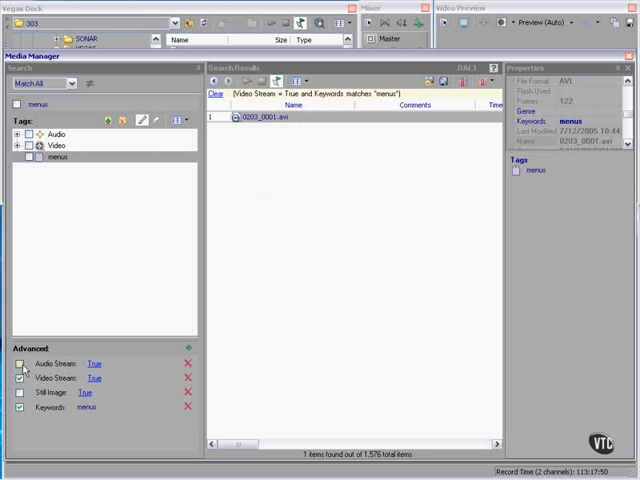
left_click(18, 363)
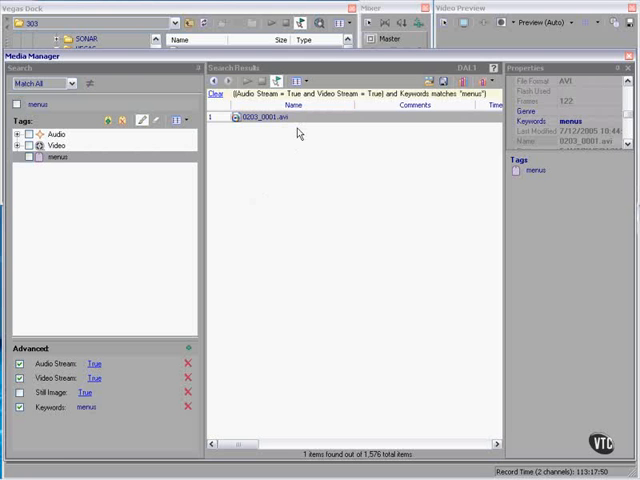
mouse_move(296, 135)
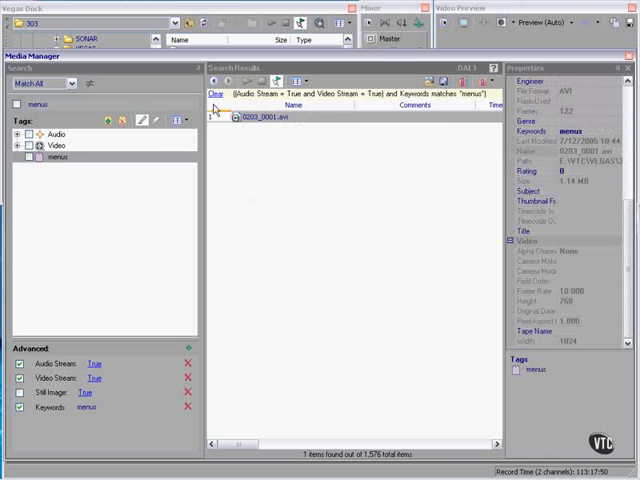
left_click(280, 117)
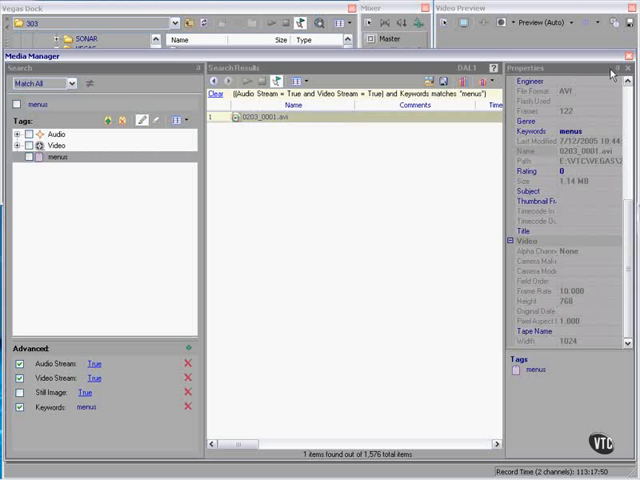
mouse_move(613, 73)
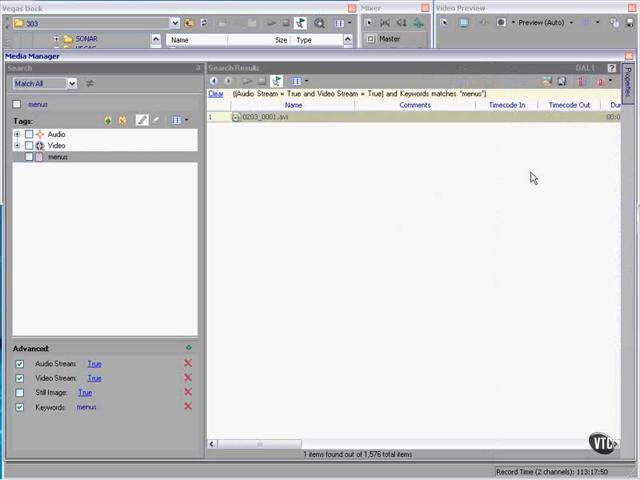
left_click(629, 75)
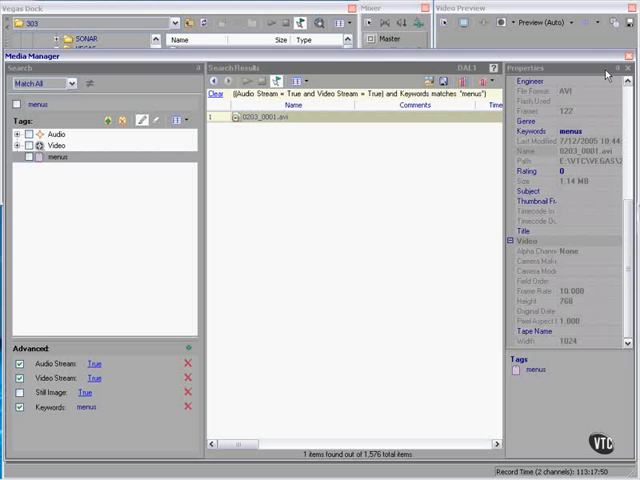
mouse_move(607, 74)
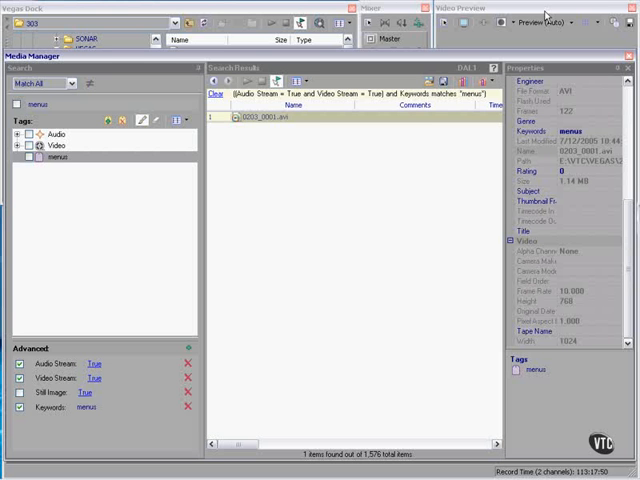
mouse_move(447, 68)
type("vanna")
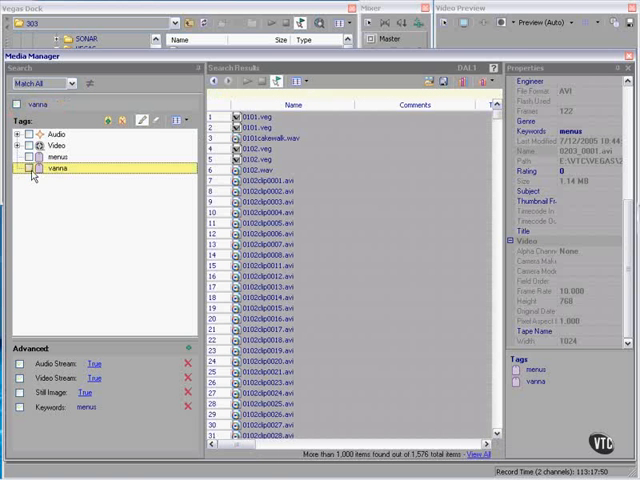
Step: Tick the vanna and menus tags so results show only 0203_0001.avi
left_click(22, 168)
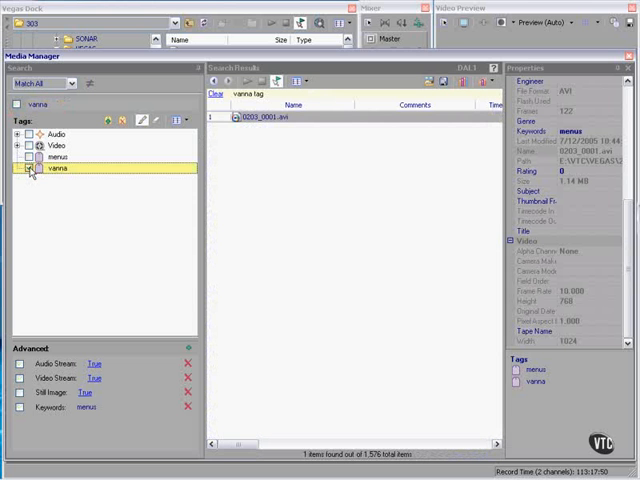
left_click(28, 168)
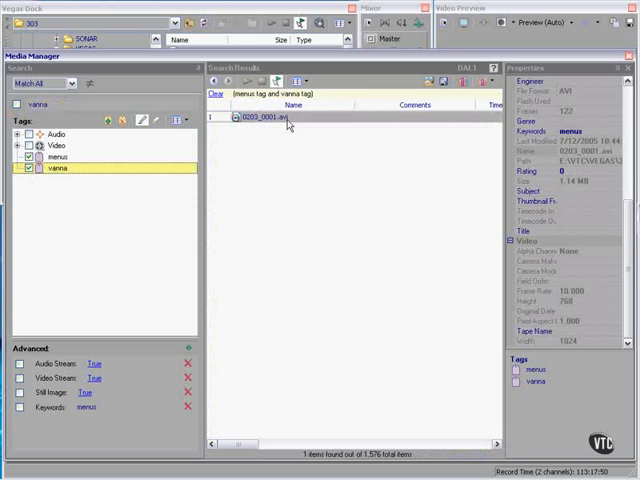
mouse_move(290, 140)
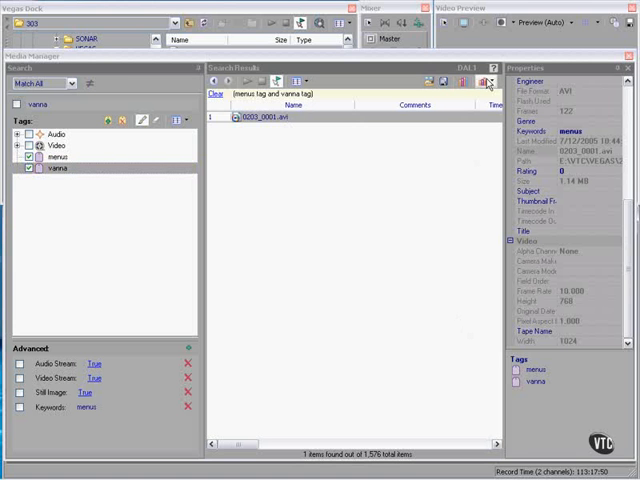
Step: Choose Back Up Media Library from the Media Library dropdown, proposing 'DAL1 Backup.medialib'
left_click(488, 82)
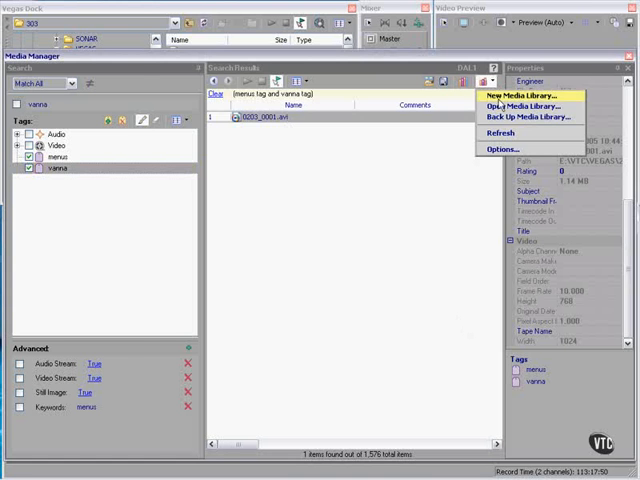
left_click(536, 117)
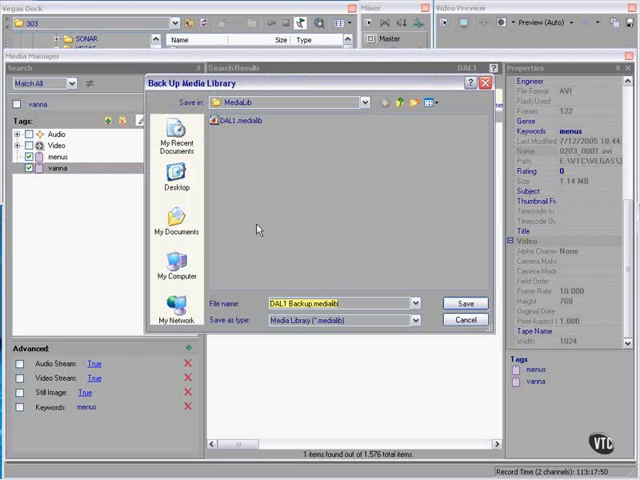
mouse_move(263, 162)
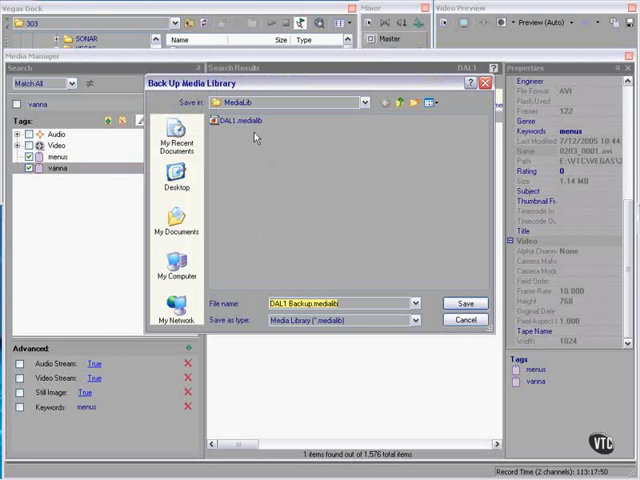
mouse_move(256, 138)
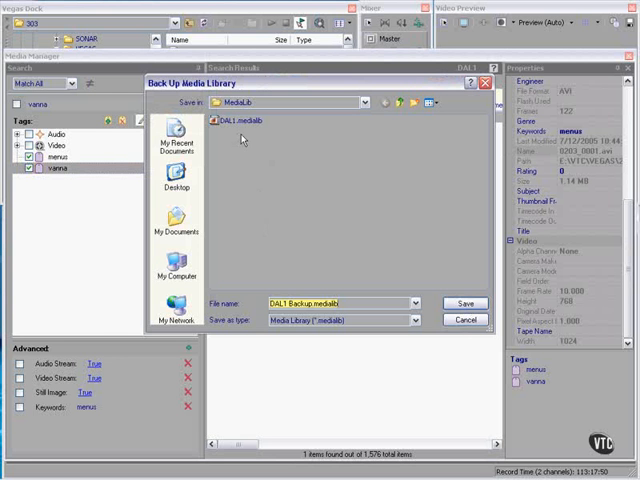
mouse_move(290, 141)
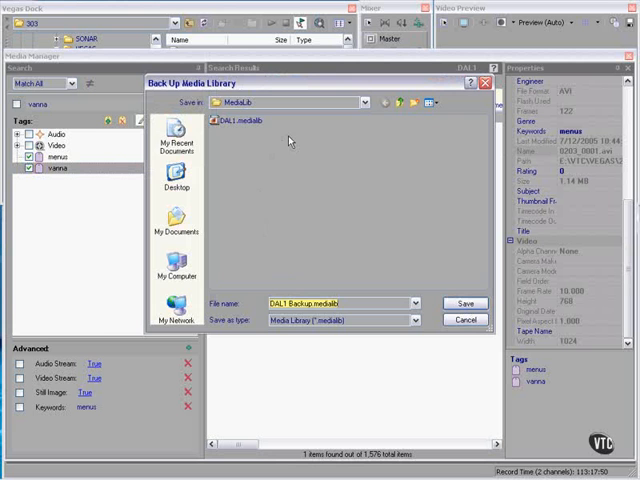